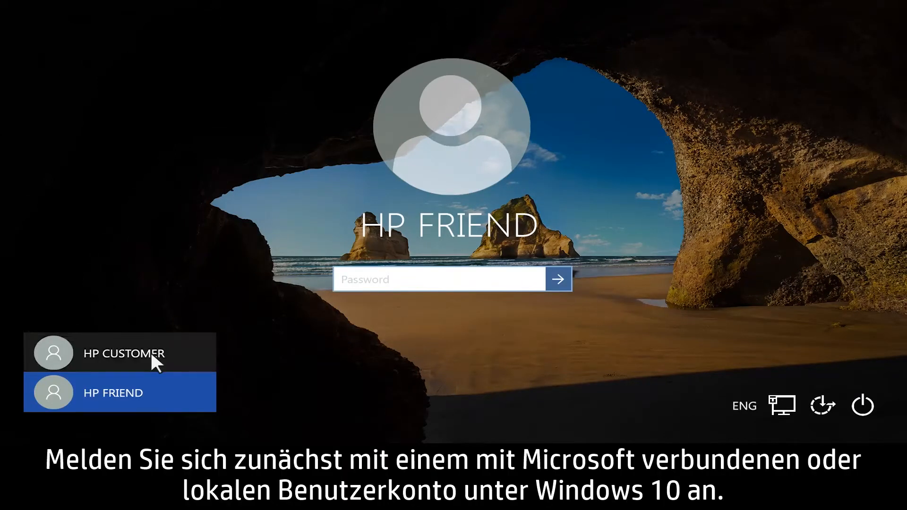
Sign in to the HP CUSTOMER account with its password at the sign-in screen
{"action": "left_click", "coordinate": [121, 353]}
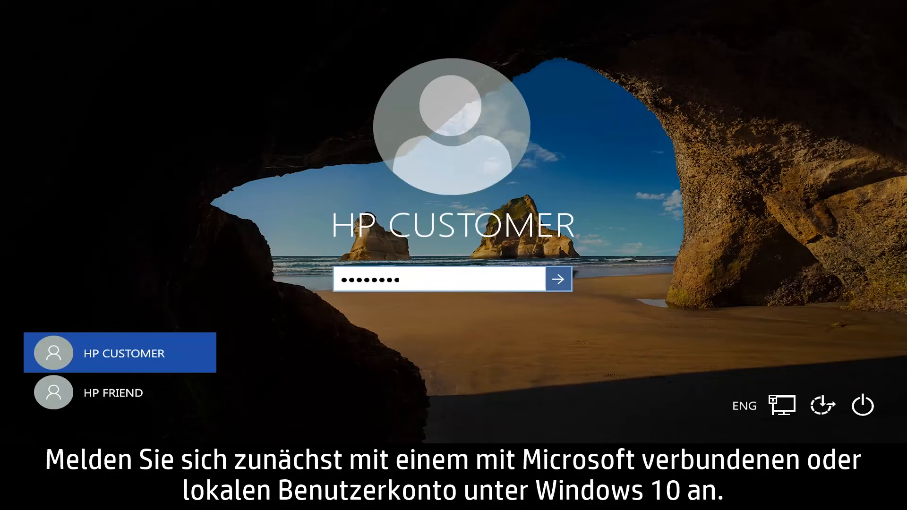
{"action": "mouse_move", "coordinate": [559, 280]}
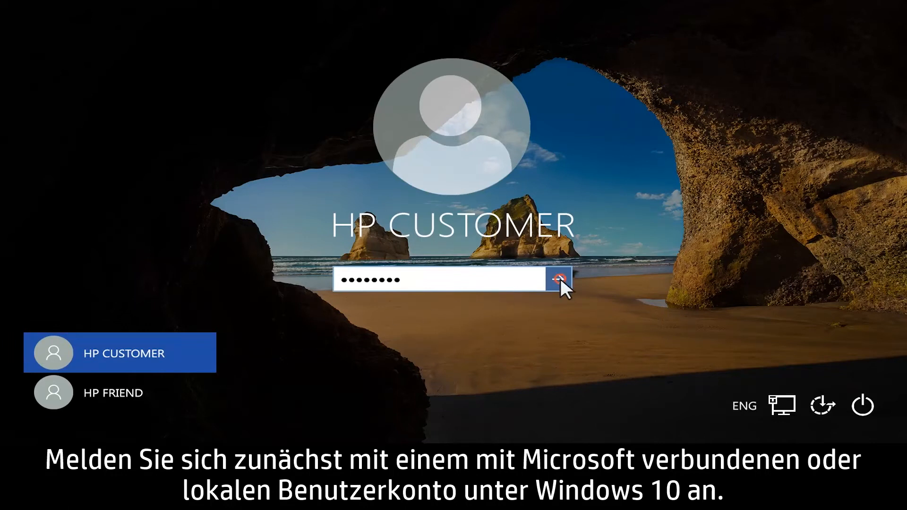
{"action": "left_click", "coordinate": [561, 282]}
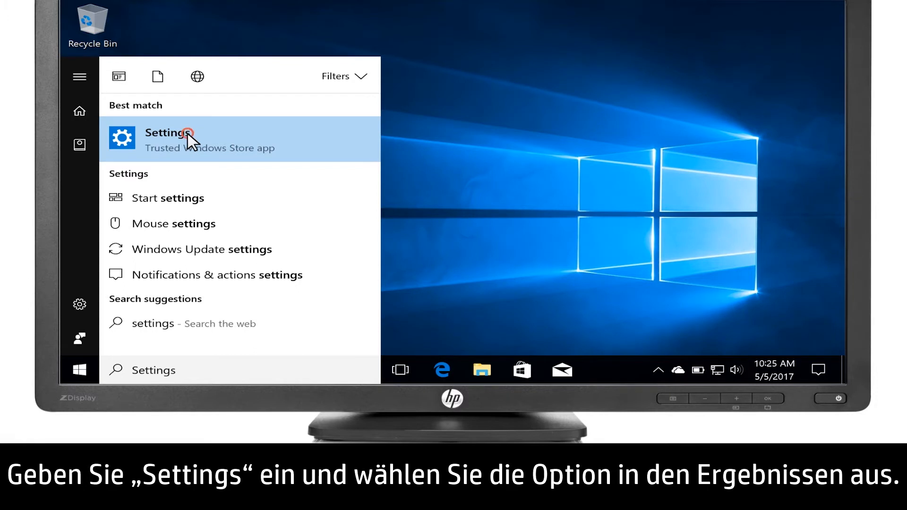
Launch the Settings app from the Start menu search result
{"action": "left_click", "coordinate": [170, 140]}
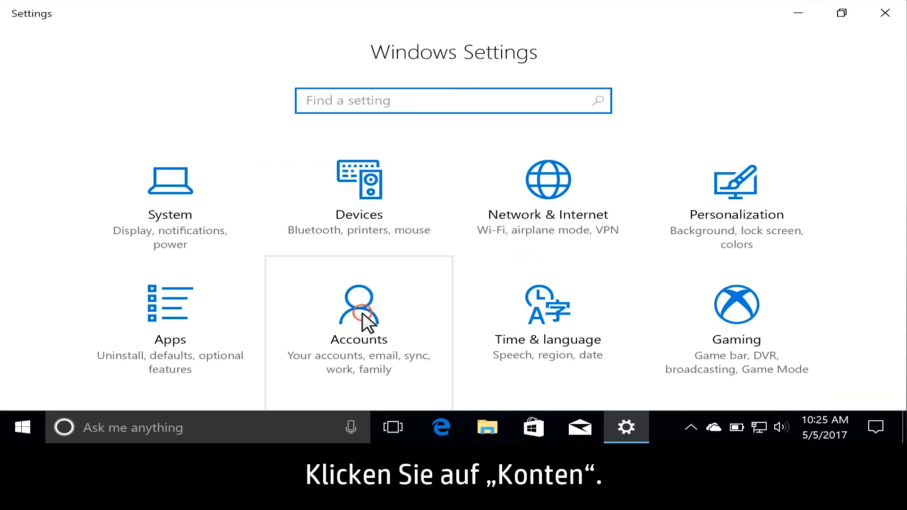
Go to Accounts > Sign-in options and scroll to the PIN section
{"action": "left_click", "coordinate": [359, 313]}
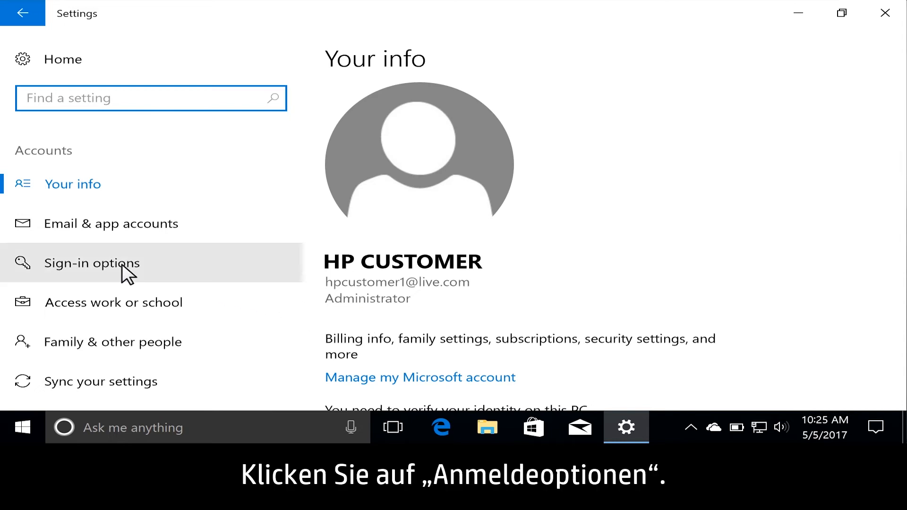
{"action": "left_click", "coordinate": [91, 263]}
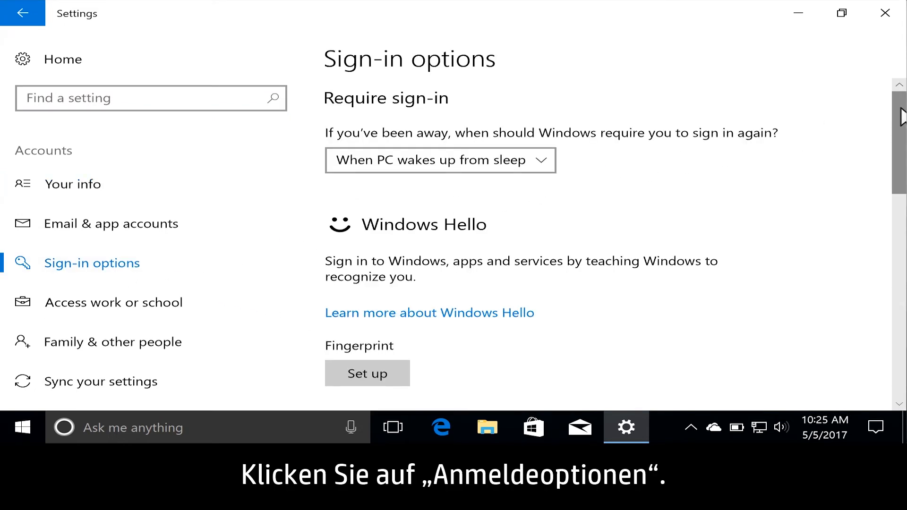
{"action": "scroll", "scroll_direction": "down", "scroll_amount": 3}
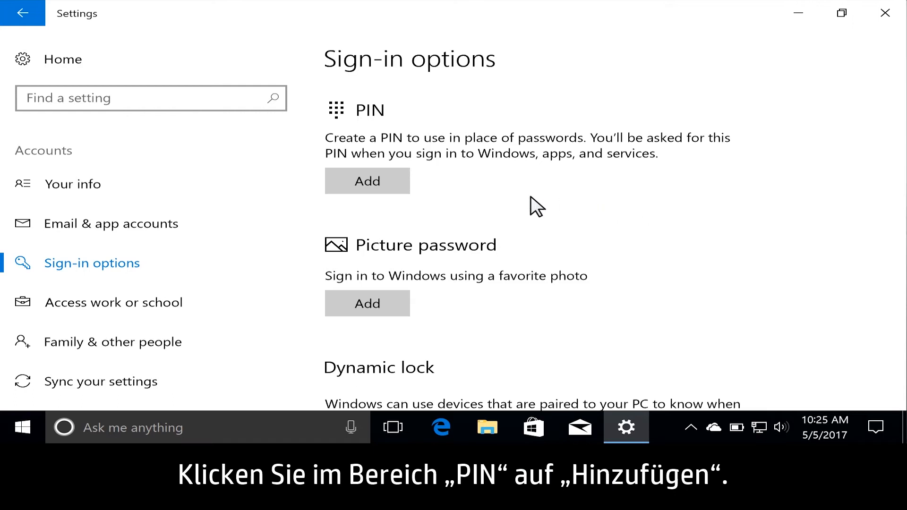
Start adding a PIN and enter the account password in the Windows Security prompt
{"action": "left_click", "coordinate": [367, 181]}
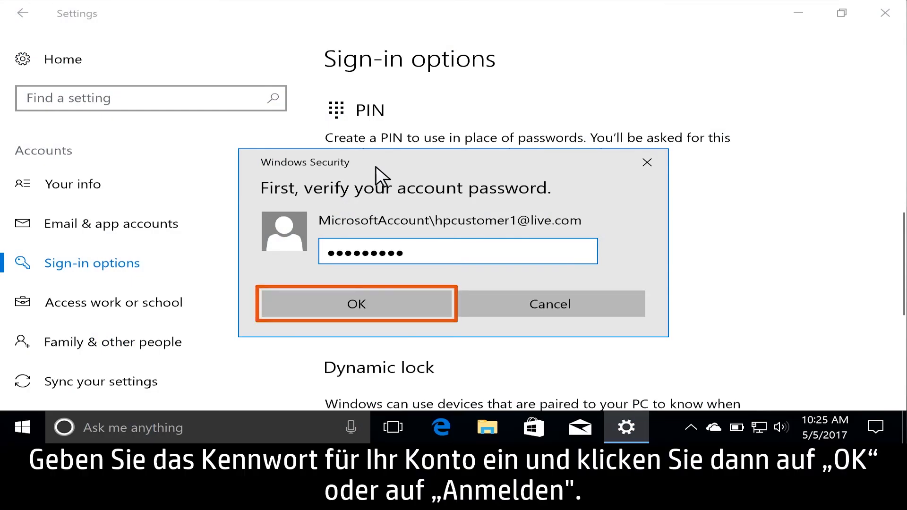
{"action": "left_click", "coordinate": [356, 304]}
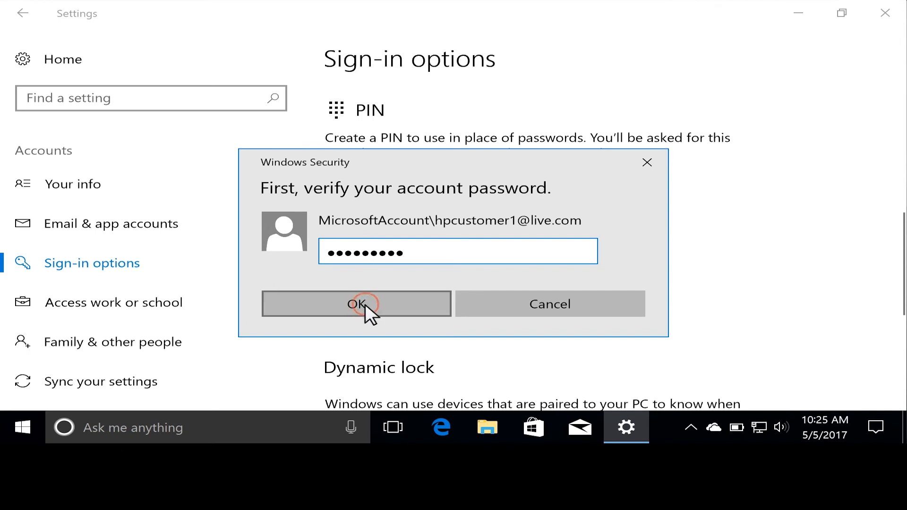
{"action": "left_click", "coordinate": [356, 303]}
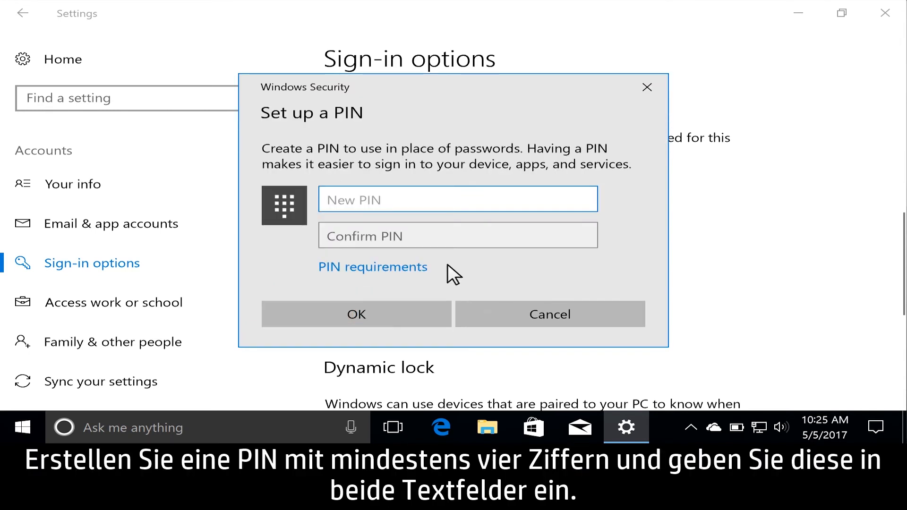
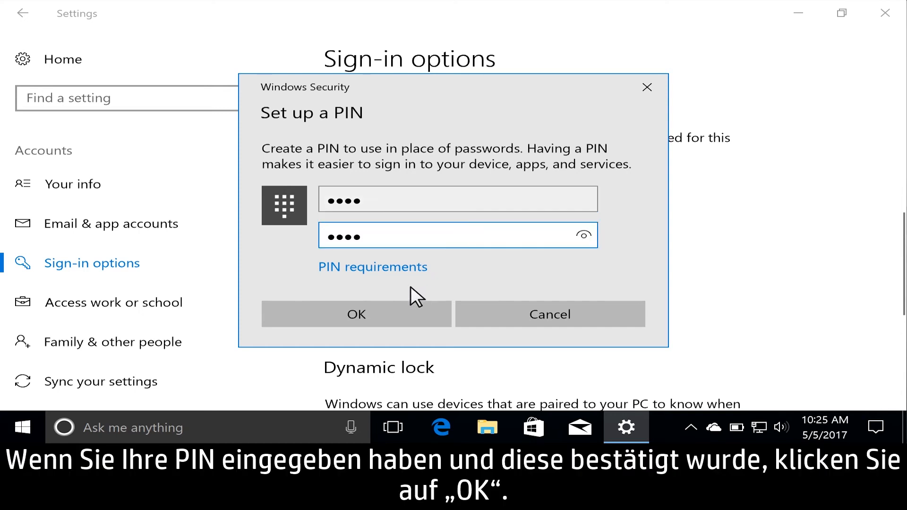
{"action": "left_click", "coordinate": [356, 313]}
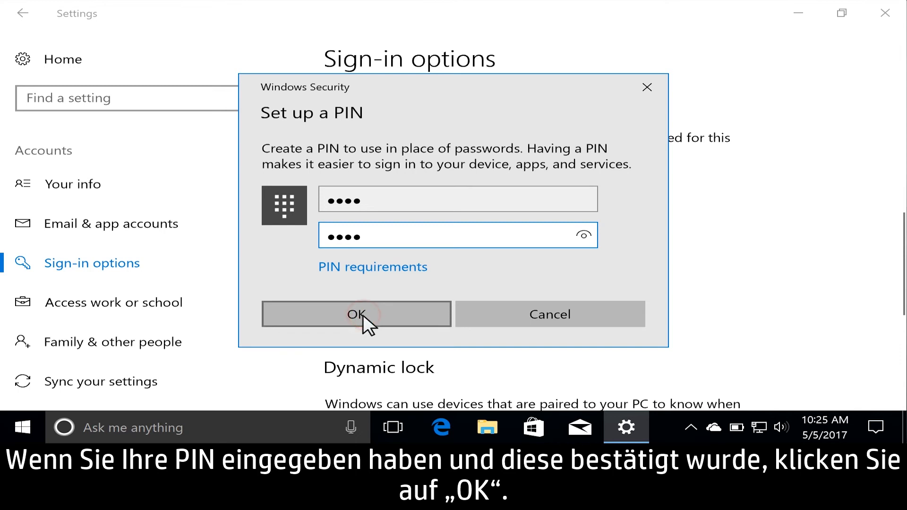
{"action": "left_click", "coordinate": [356, 314]}
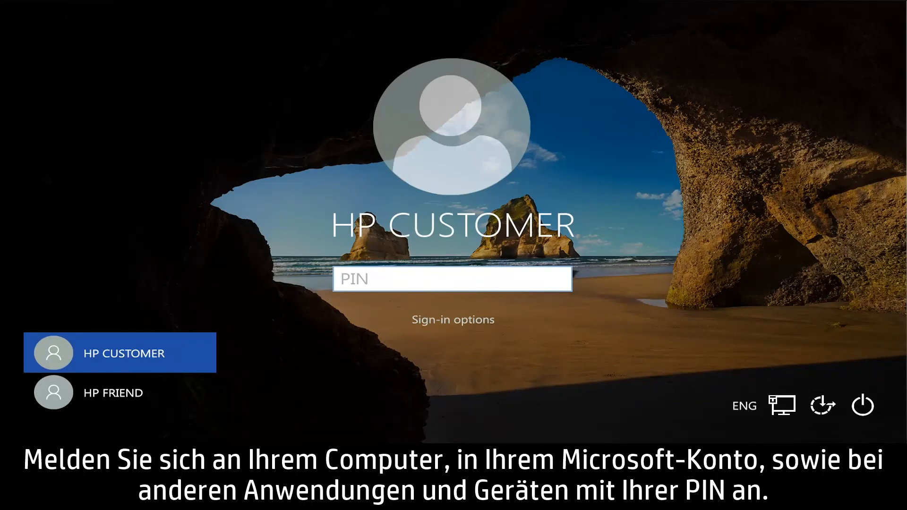
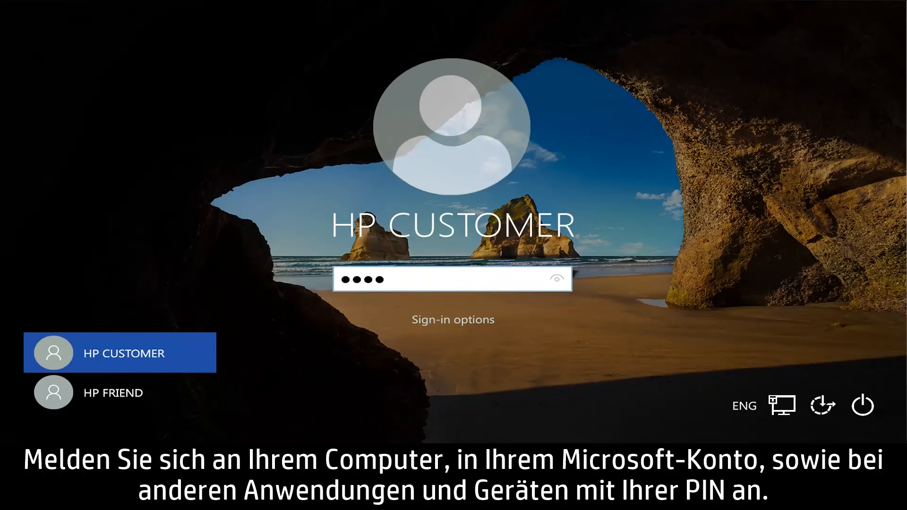